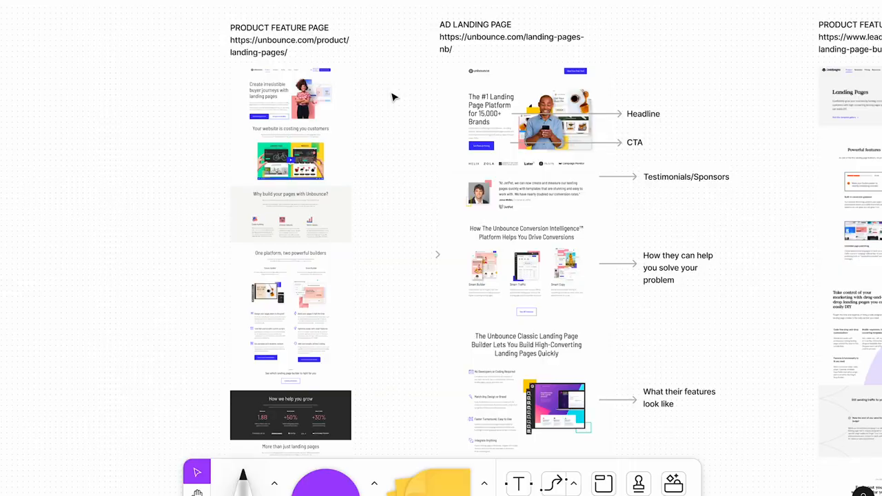
{"action": "mouse_move", "coordinate": [389, 91]}
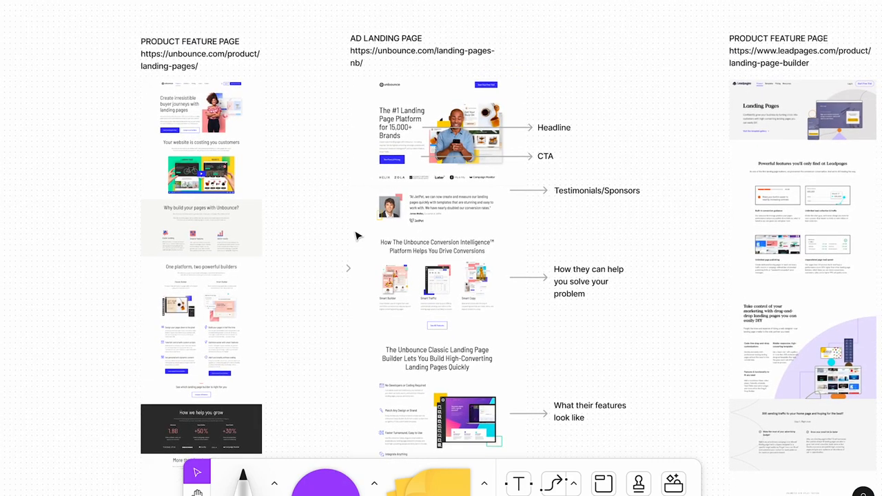
Pan the board to the Hero, Nav, Feature, Testimonials and Pricing stickies and zoom into the Round 1 column
{"action": "scroll", "scroll_direction": "down", "scroll_amount": 3}
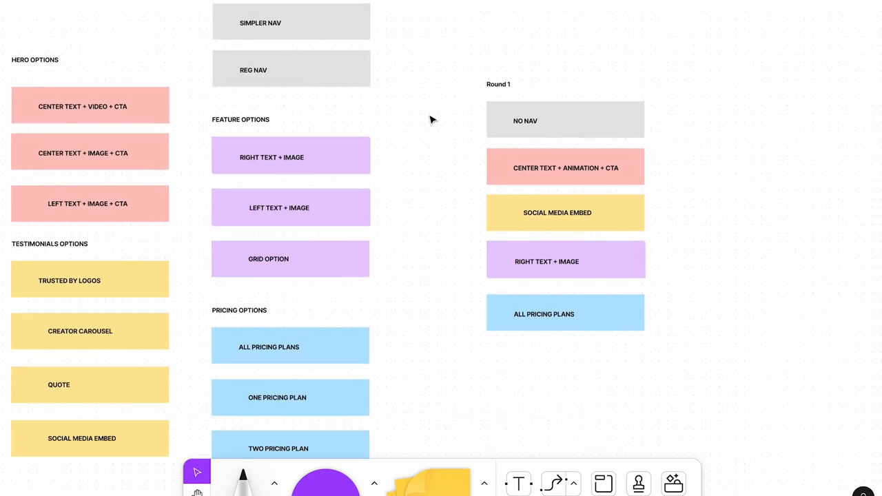
{"action": "left_click", "coordinate": [565, 122]}
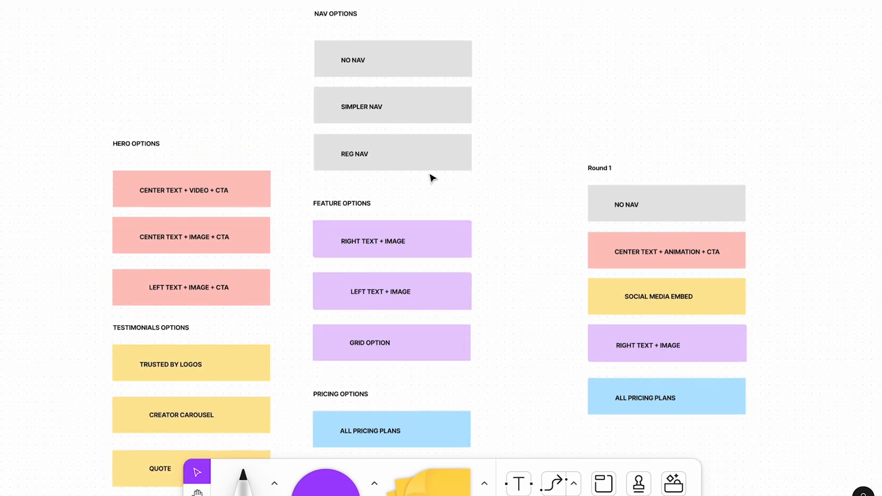
{"action": "scroll", "scroll_direction": "down", "scroll_amount": 3}
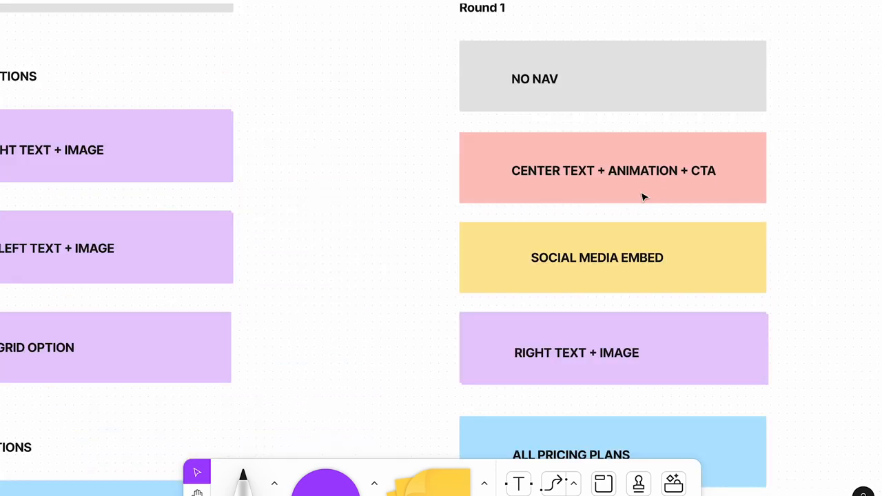
{"action": "mouse_move", "coordinate": [654, 135]}
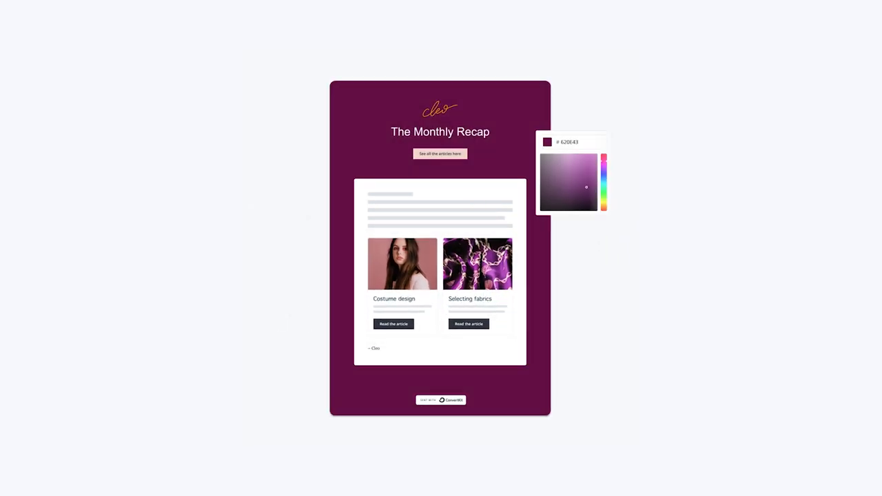
{"action": "left_click", "coordinate": [562, 160]}
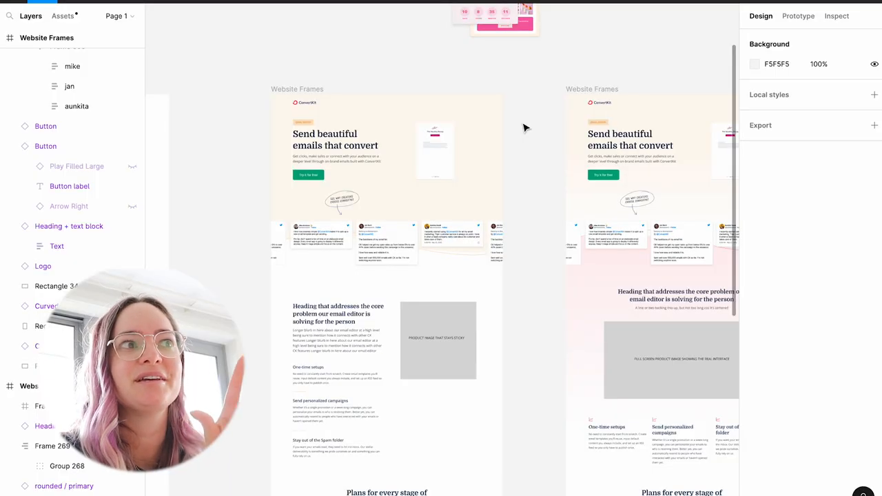
{"action": "mouse_move", "coordinate": [532, 150]}
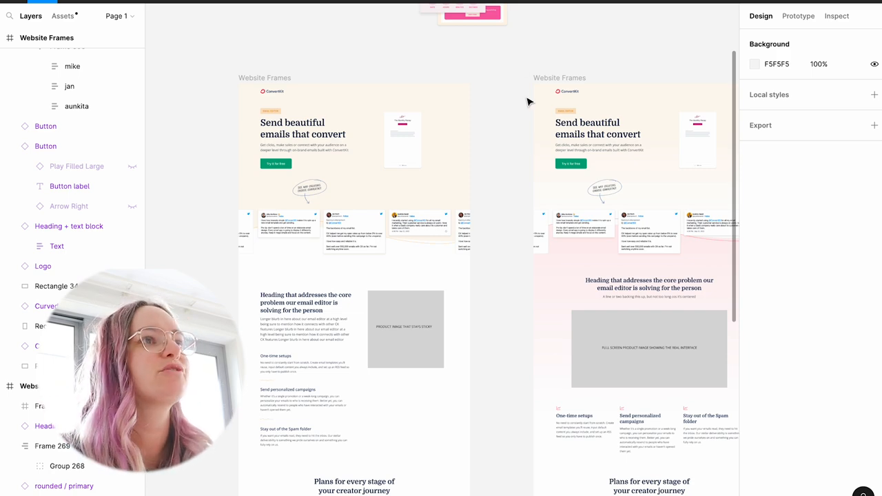
{"action": "scroll", "scroll_direction": "down", "scroll_amount": 3}
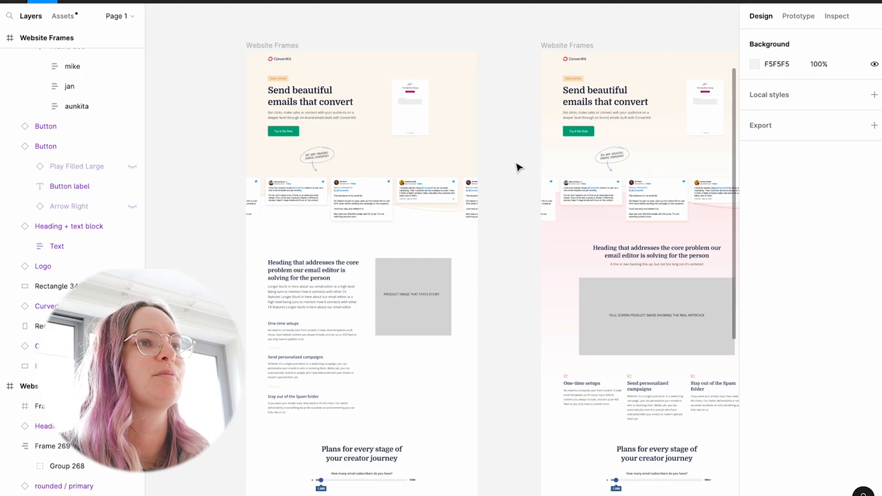
{"action": "scroll", "scroll_direction": "down", "scroll_amount": 3}
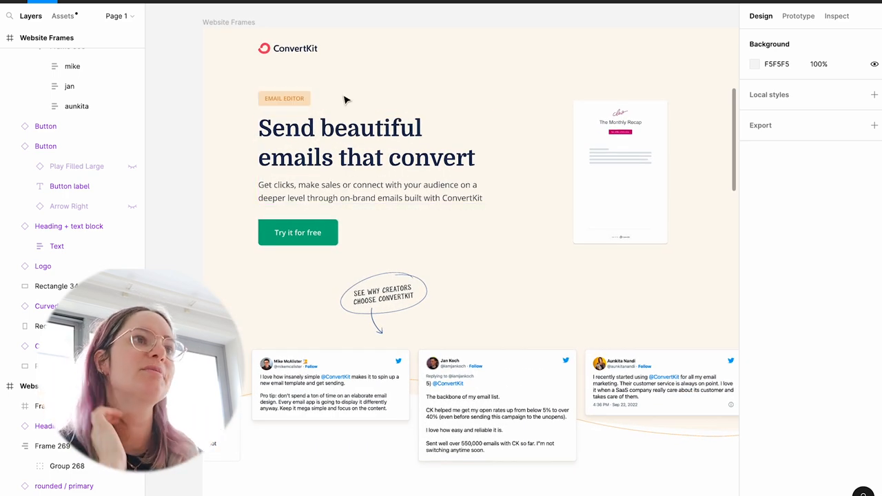
{"action": "left_click", "coordinate": [284, 98]}
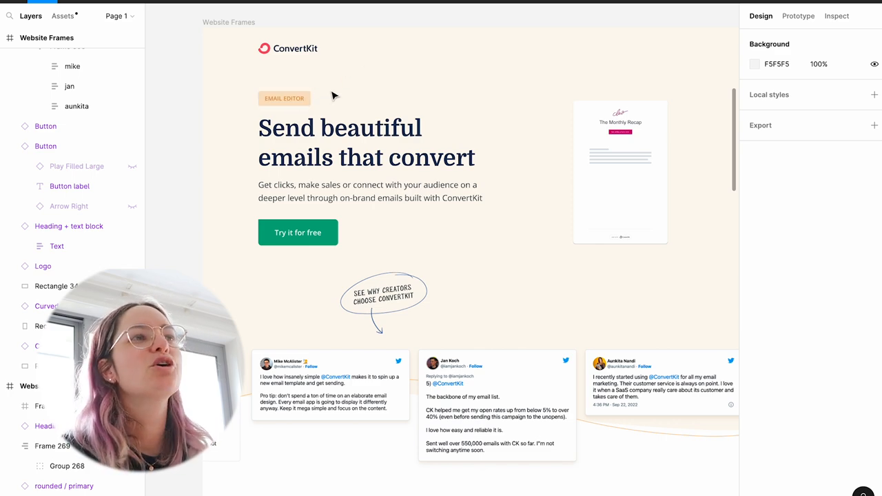
{"action": "left_click", "coordinate": [284, 98]}
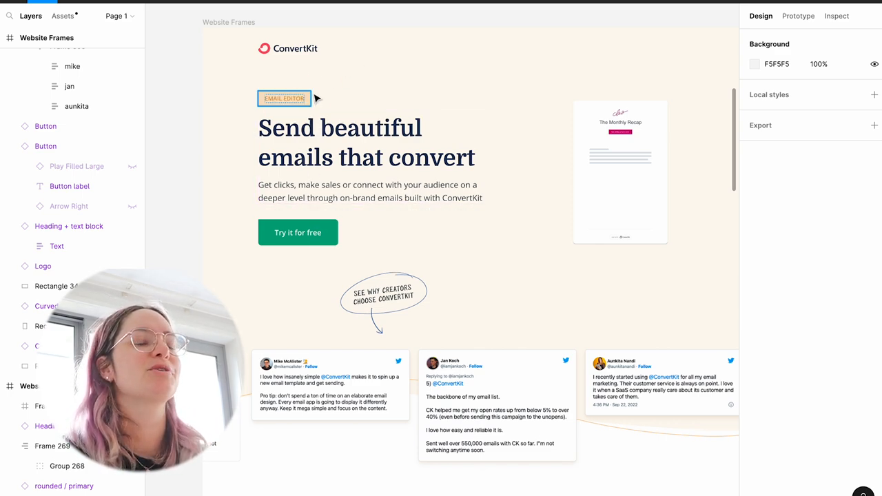
{"action": "scroll", "scroll_direction": "down", "scroll_amount": 3}
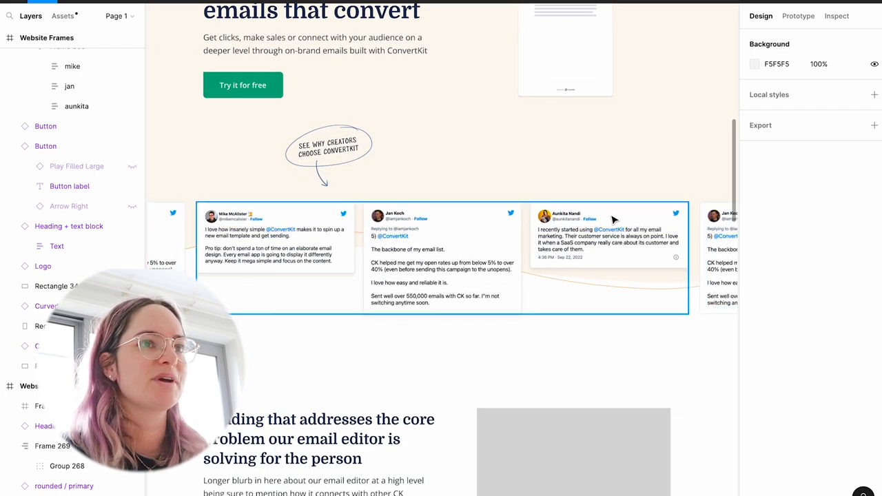
{"action": "mouse_move", "coordinate": [447, 212]}
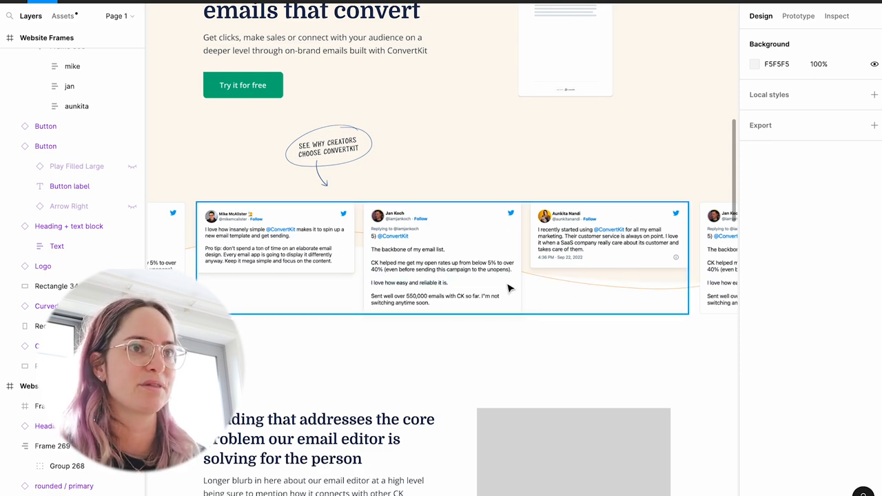
{"action": "mouse_move", "coordinate": [530, 292]}
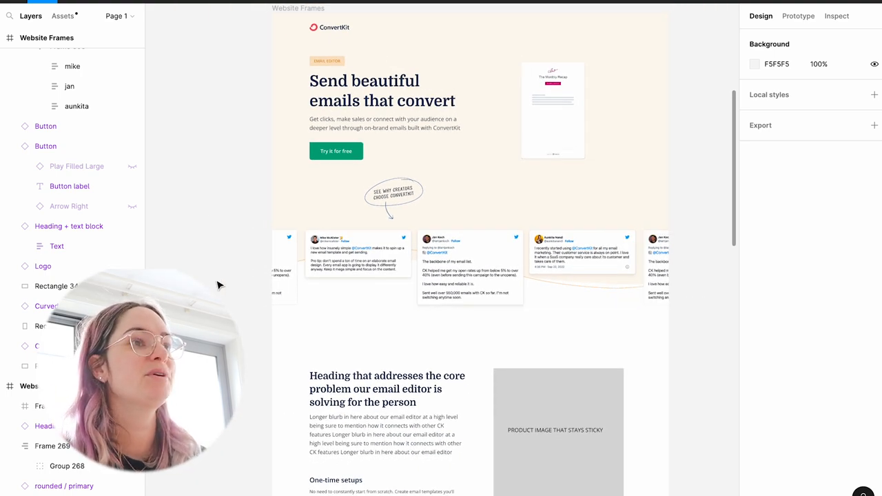
{"action": "left_click", "coordinate": [689, 264]}
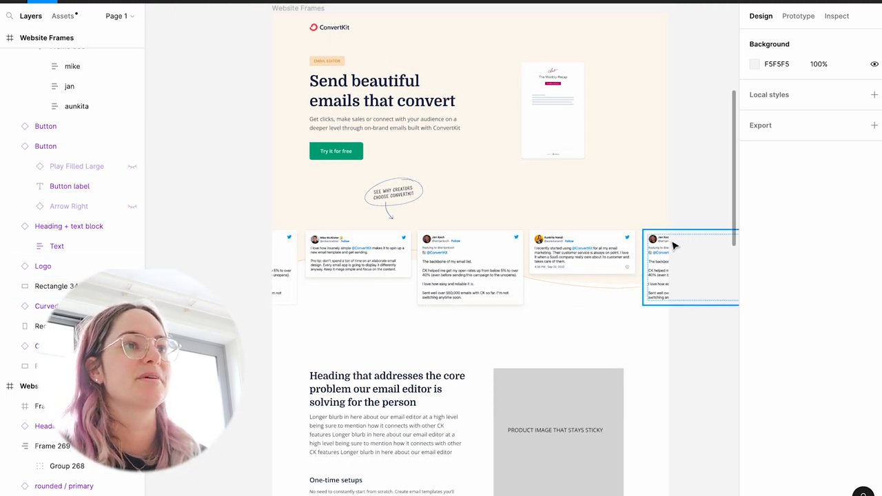
{"action": "scroll", "scroll_direction": "down", "scroll_amount": 3}
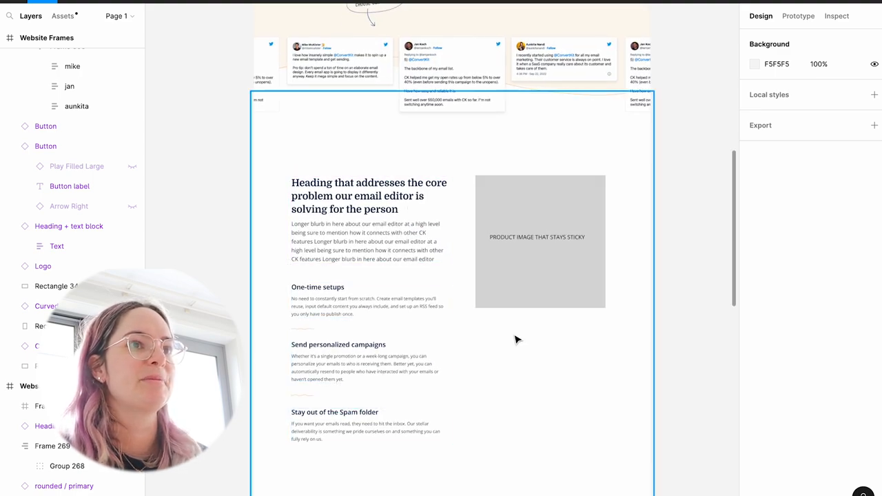
{"action": "scroll", "scroll_direction": "down", "scroll_amount": 3}
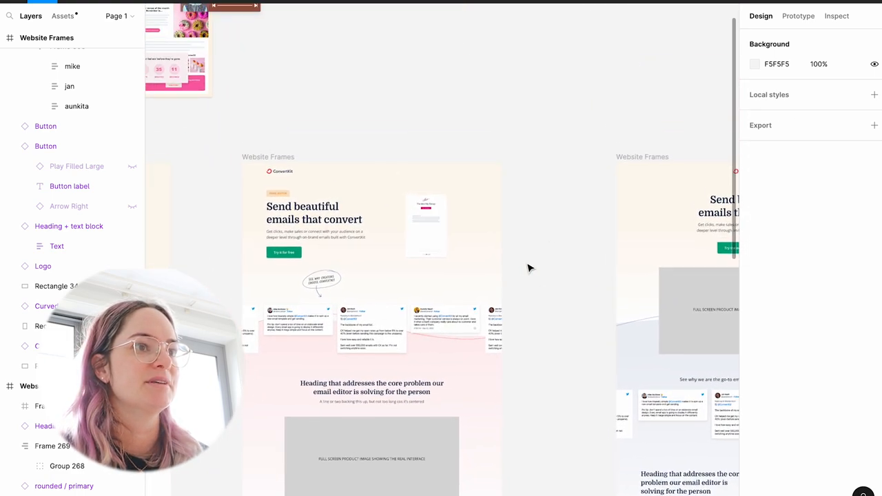
{"action": "scroll", "scroll_direction": "down", "scroll_amount": 3}
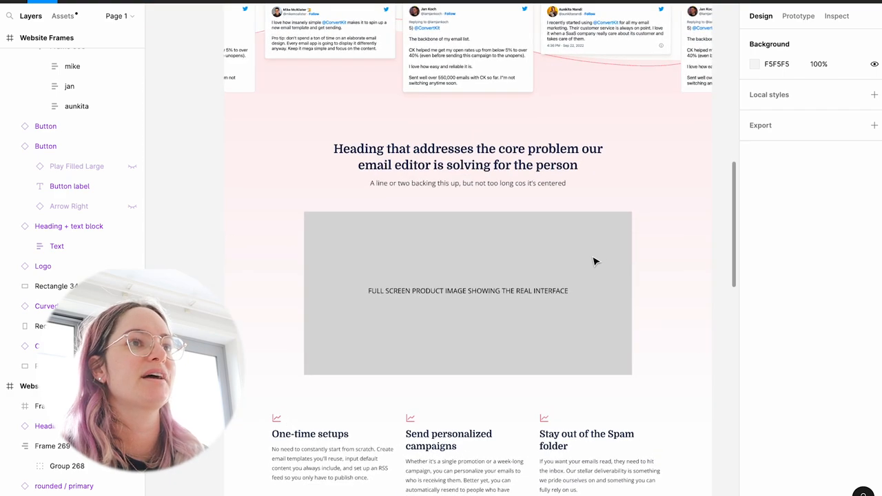
{"action": "scroll", "scroll_direction": "down", "scroll_amount": 3}
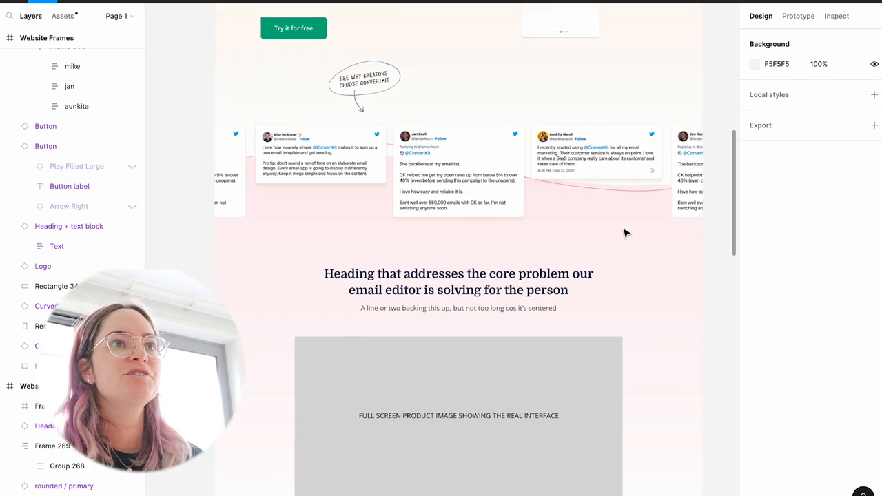
{"action": "scroll", "scroll_direction": "down", "scroll_amount": 3}
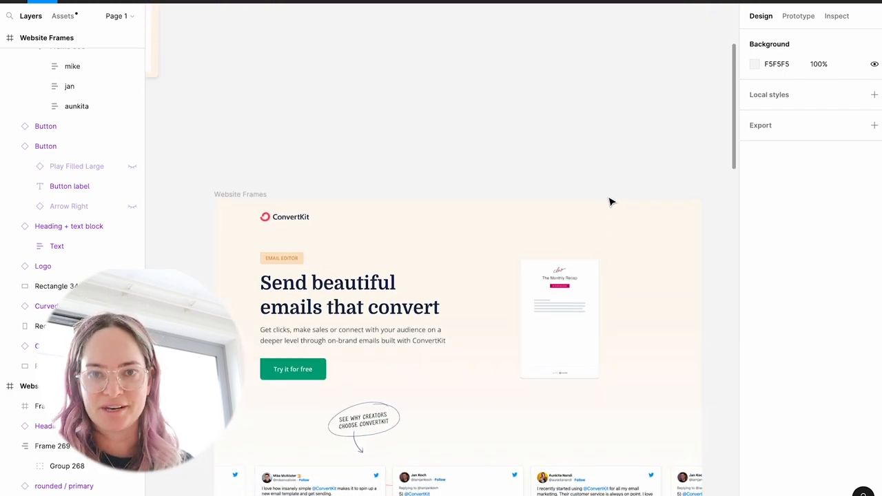
{"action": "scroll", "scroll_direction": "down", "scroll_amount": 3}
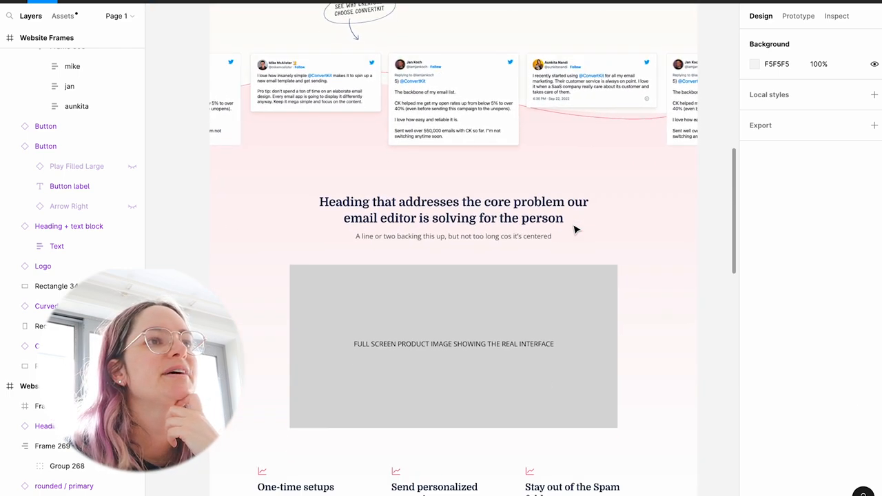
{"action": "scroll", "scroll_direction": "down", "scroll_amount": 3}
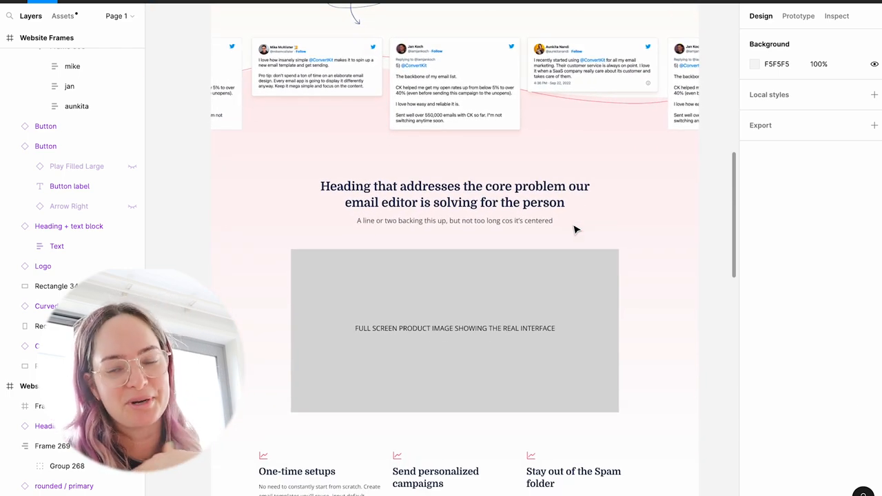
{"action": "left_click", "coordinate": [455, 331]}
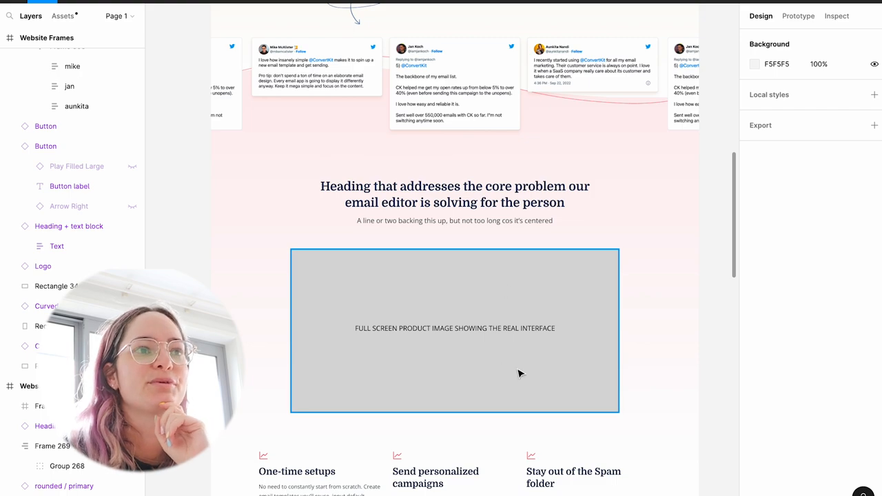
{"action": "scroll", "scroll_direction": "down", "scroll_amount": 3}
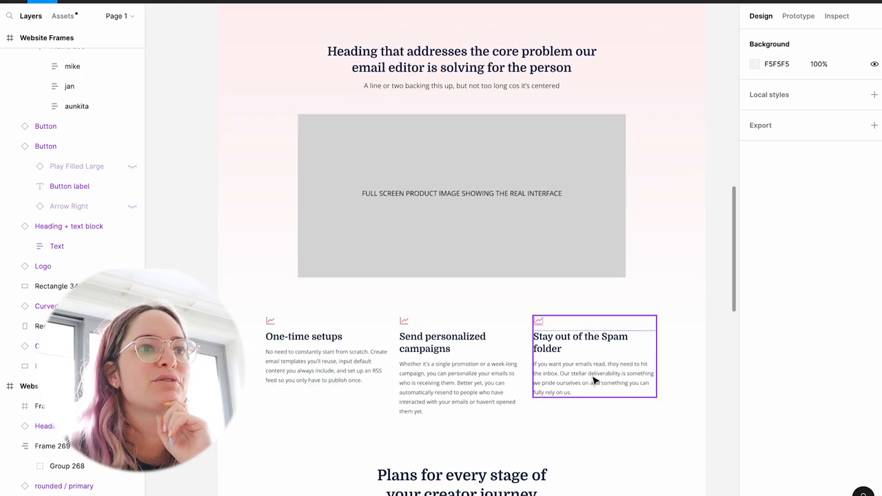
{"action": "scroll", "scroll_direction": "down", "scroll_amount": 3}
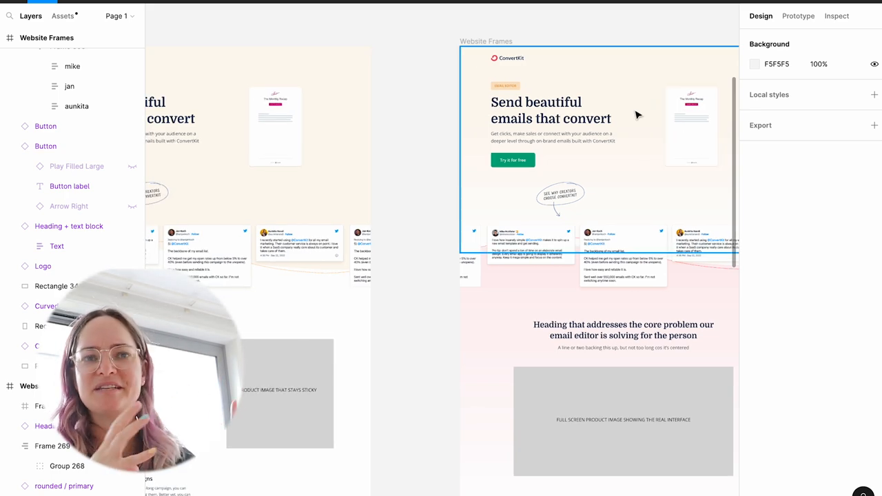
{"action": "left_click", "coordinate": [554, 119]}
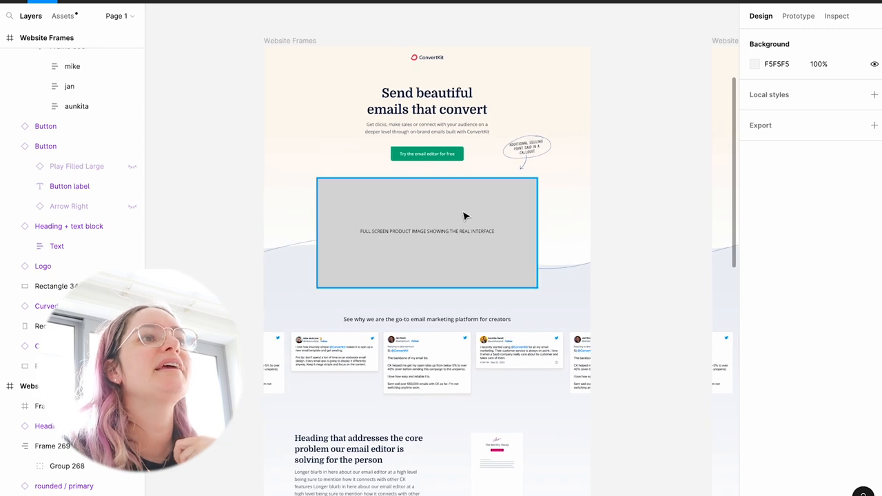
{"action": "mouse_move", "coordinate": [458, 249]}
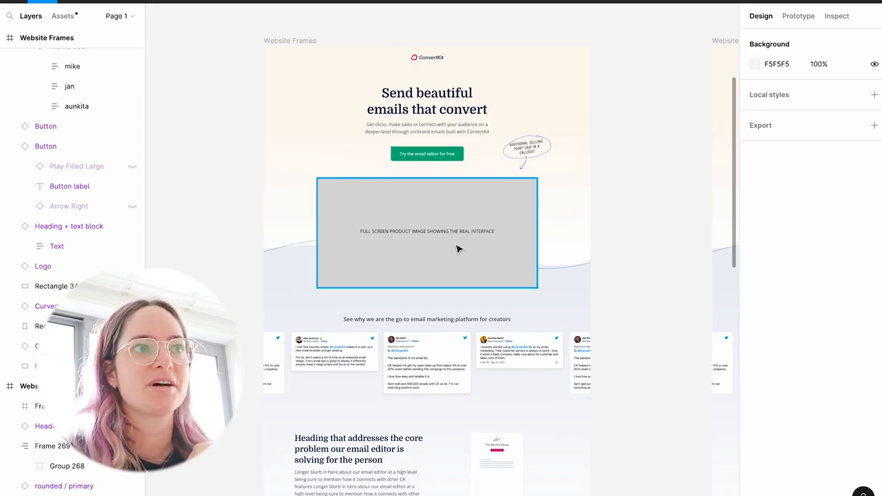
{"action": "scroll", "scroll_direction": "down", "scroll_amount": 3}
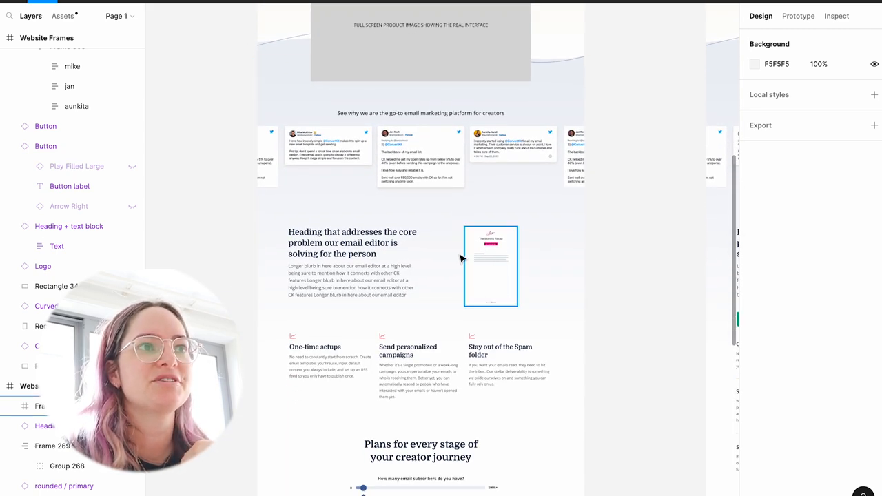
{"action": "scroll", "scroll_direction": "down", "scroll_amount": 3}
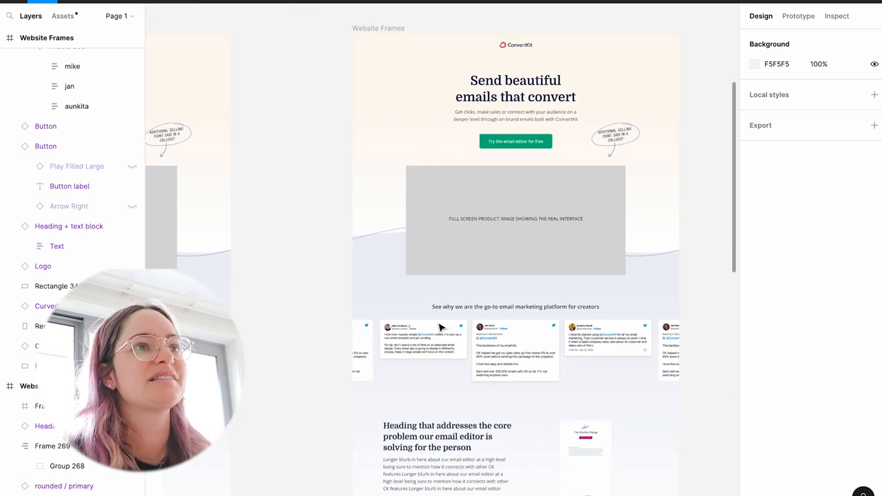
{"action": "scroll", "scroll_direction": "down", "scroll_amount": 3}
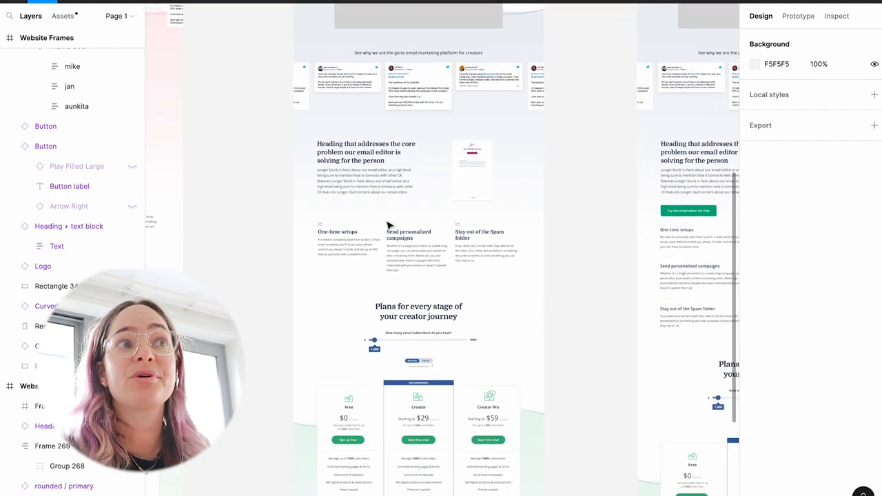
{"action": "scroll", "scroll_direction": "down", "scroll_amount": 3}
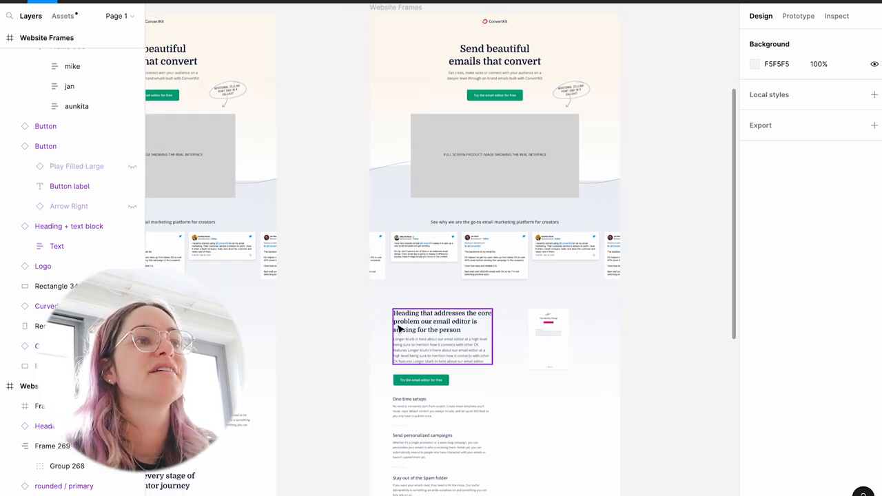
{"action": "scroll", "scroll_direction": "down", "scroll_amount": 3}
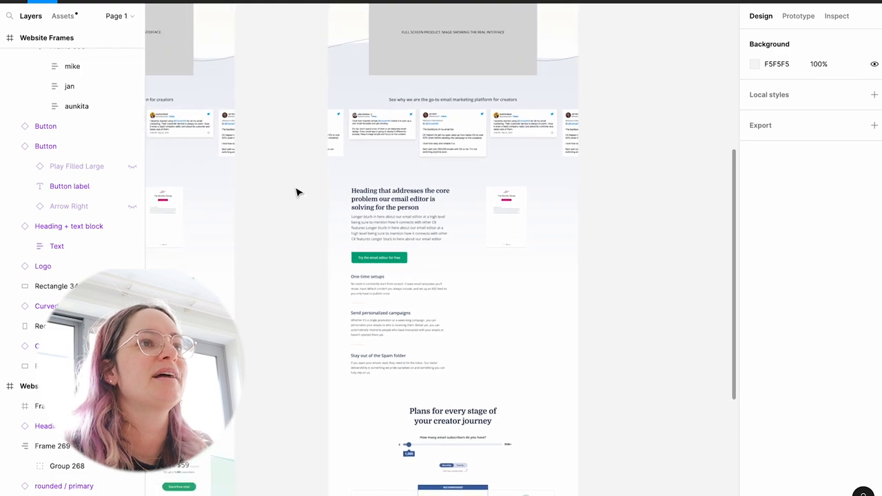
{"action": "scroll", "scroll_direction": "down", "scroll_amount": 3}
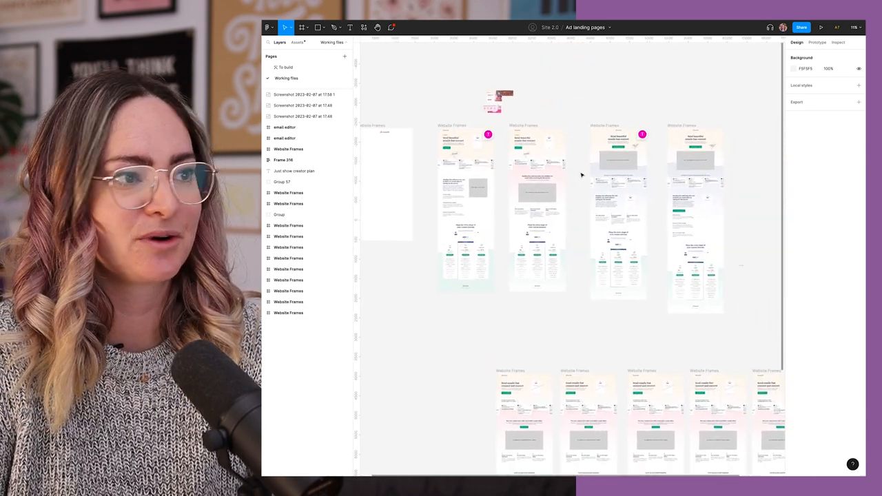
{"action": "left_click", "coordinate": [617, 145]}
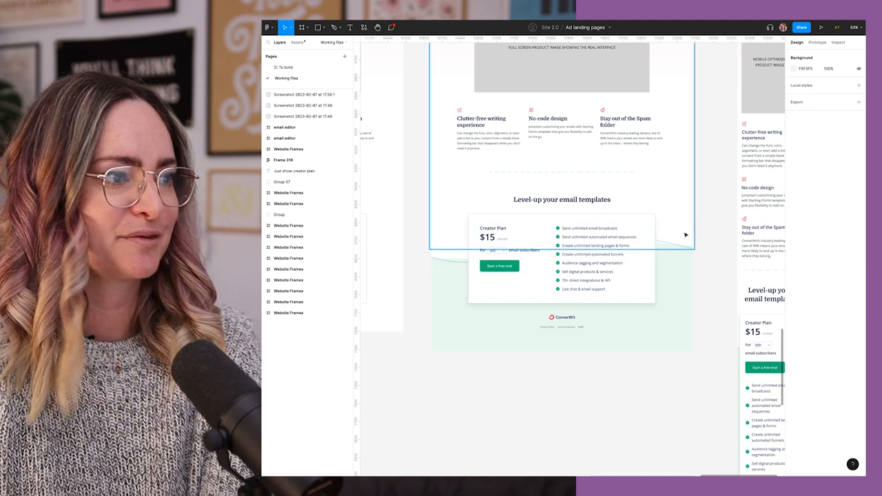
Show the handoff page's final frame: 'Send emails that connect and convert' hero, editor screenshot, feature columns
{"action": "left_click", "coordinate": [286, 66]}
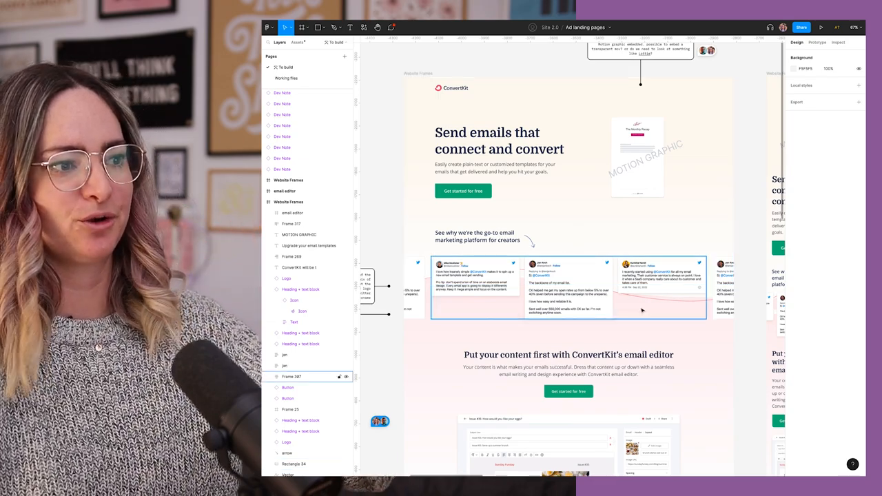
{"action": "scroll", "scroll_direction": "down", "scroll_amount": 3}
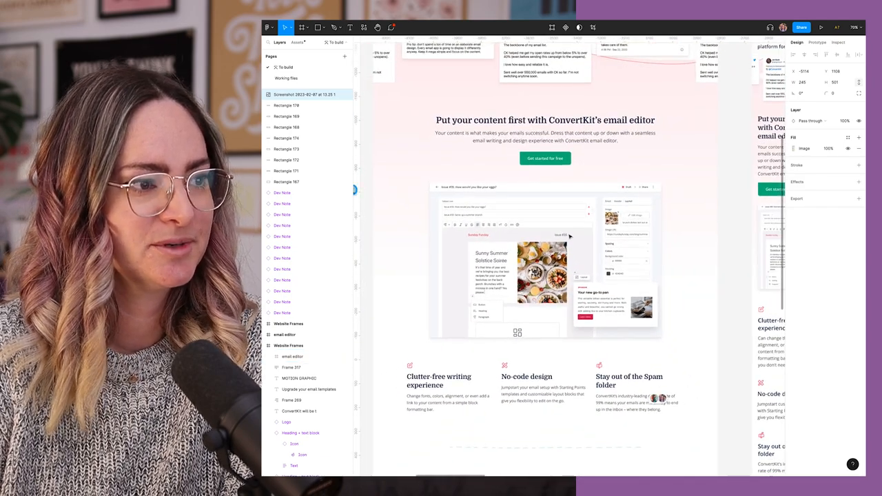
{"action": "scroll", "scroll_direction": "down", "scroll_amount": 3}
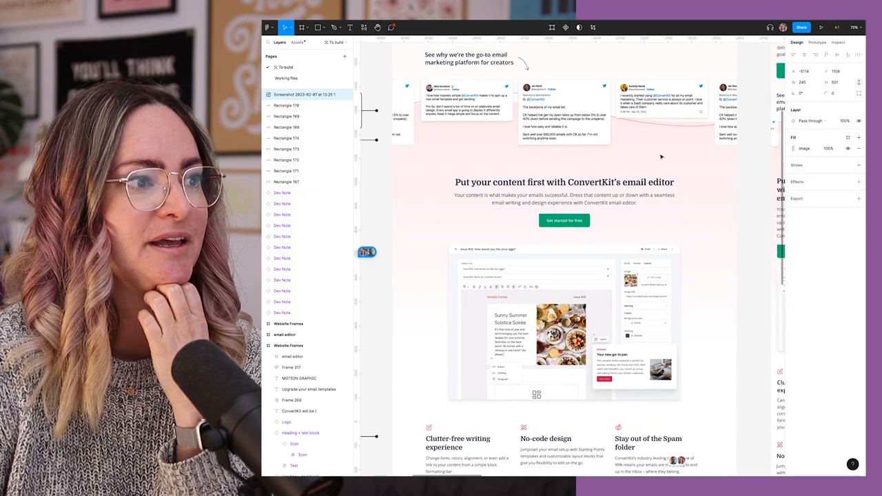
{"action": "scroll", "scroll_direction": "down", "scroll_amount": 3}
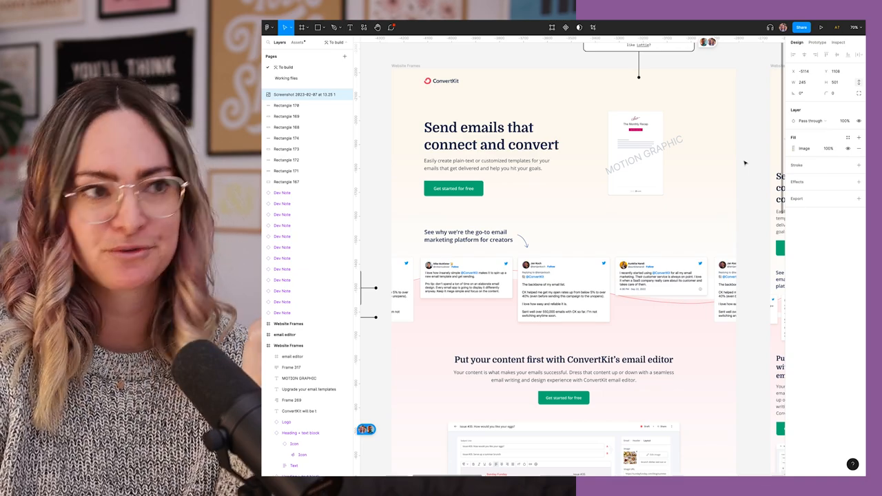
{"action": "left_click", "coordinate": [635, 153]}
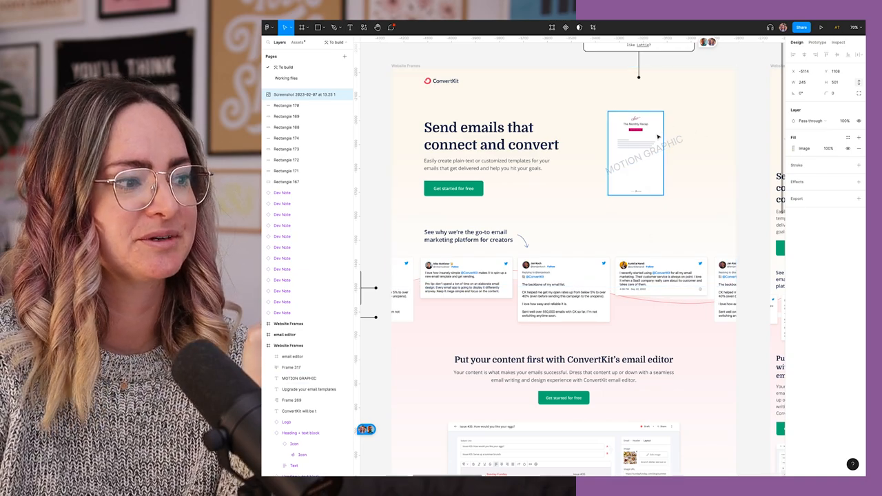
{"action": "scroll", "scroll_direction": "down", "scroll_amount": 3}
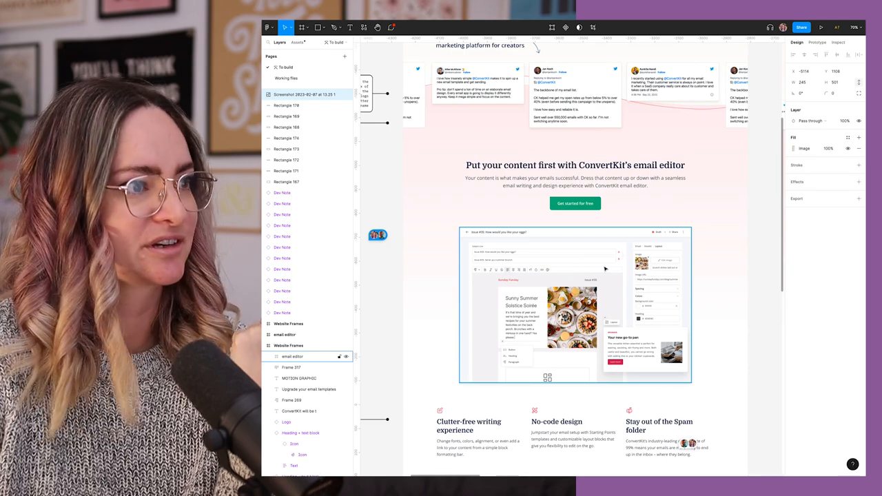
{"action": "scroll", "scroll_direction": "down", "scroll_amount": 3}
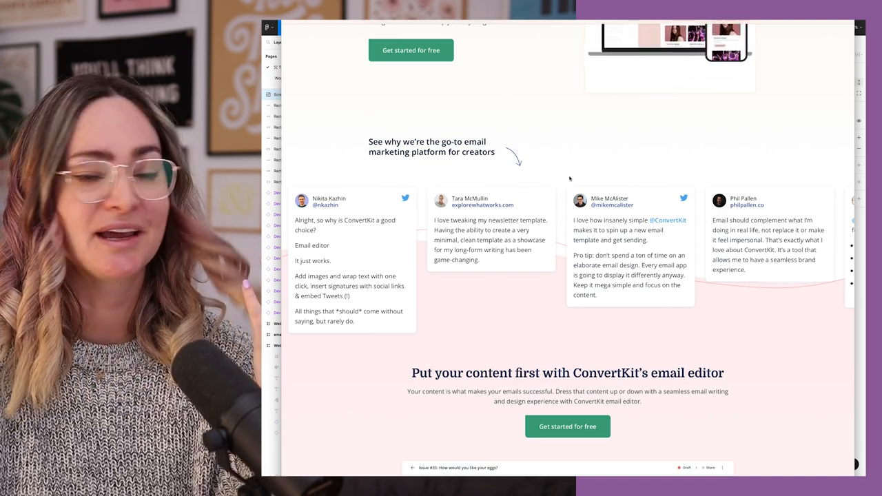
Scroll the live ConvertKit page down to the $15 Creator Plan pricing card
{"action": "scroll", "scroll_direction": "down", "scroll_amount": 3}
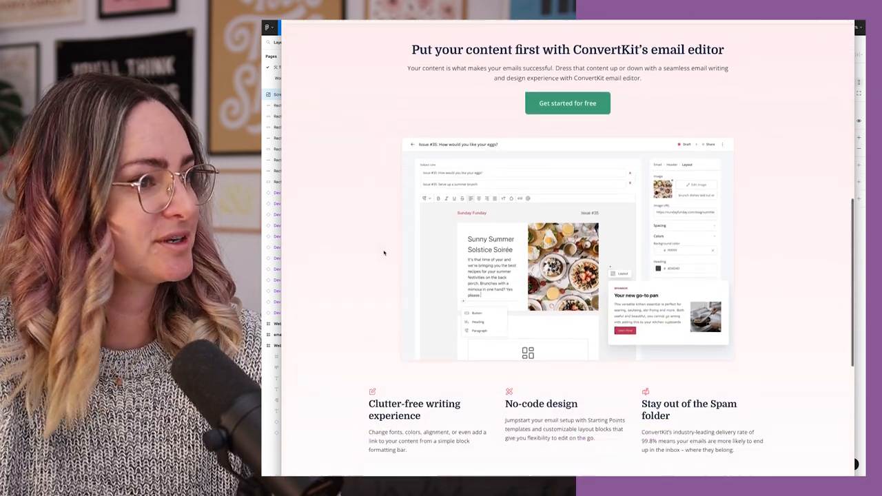
{"action": "scroll", "scroll_direction": "down", "scroll_amount": 3}
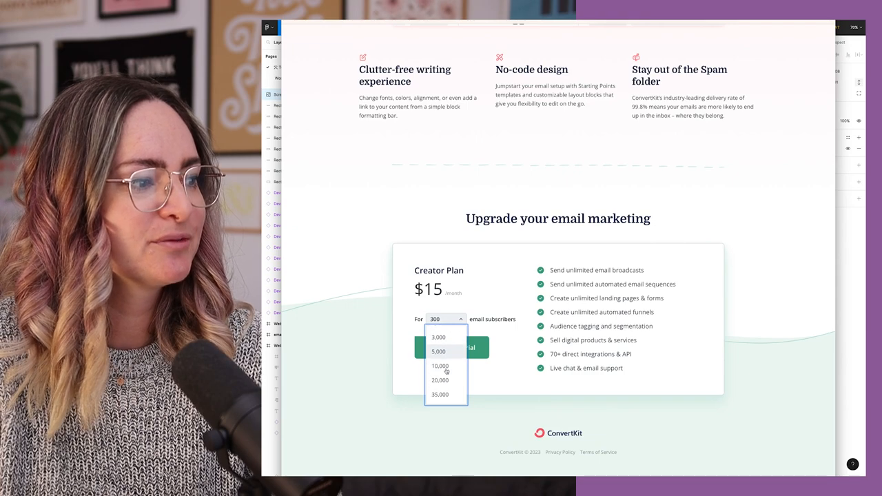
Price the Creator Plan for 250,000, then 3,000, then 10,000 subscribers, ending at $119 a month
{"action": "scroll", "scroll_direction": "down", "scroll_amount": 3}
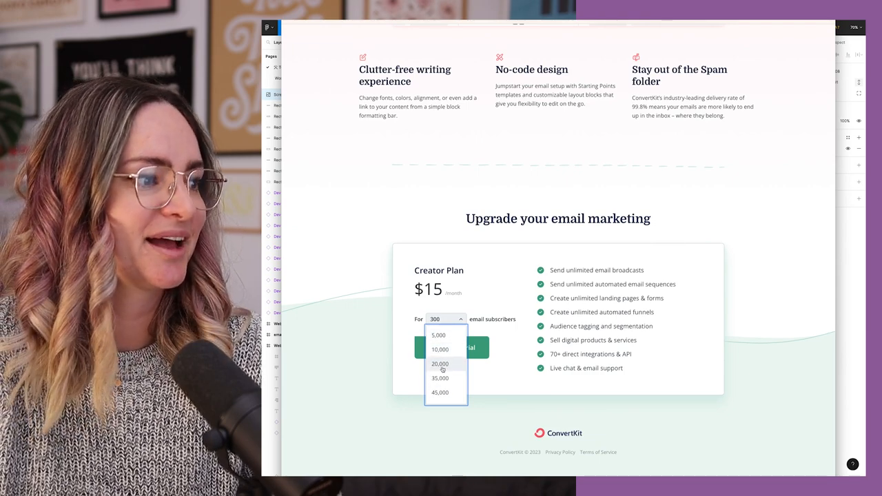
{"action": "scroll", "scroll_direction": "down", "scroll_amount": 3}
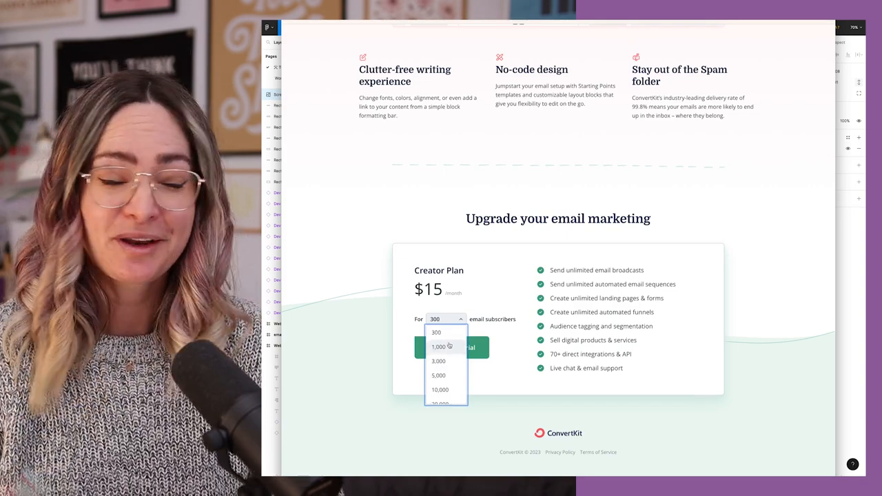
{"action": "scroll", "scroll_direction": "down", "scroll_amount": 3}
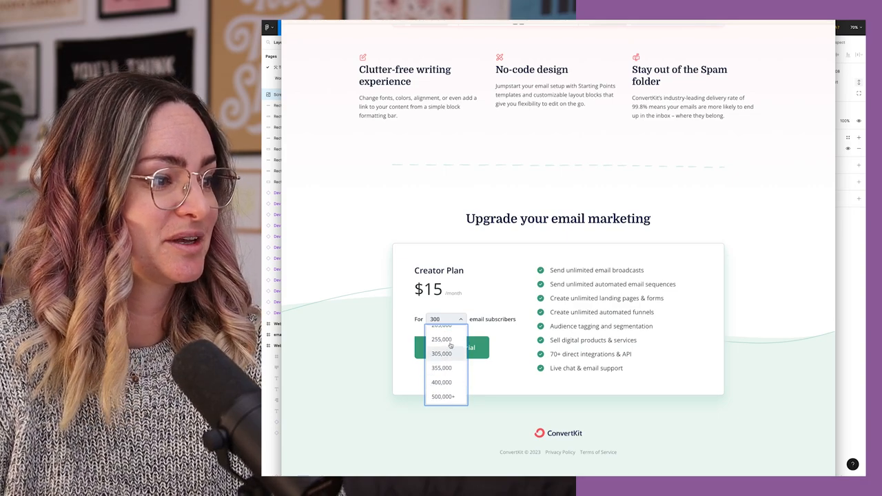
{"action": "left_click", "coordinate": [441, 339]}
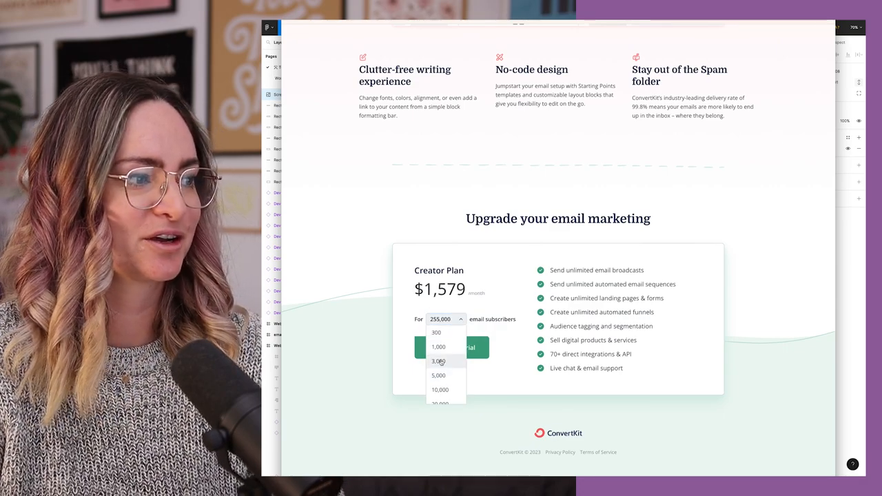
{"action": "left_click", "coordinate": [439, 361]}
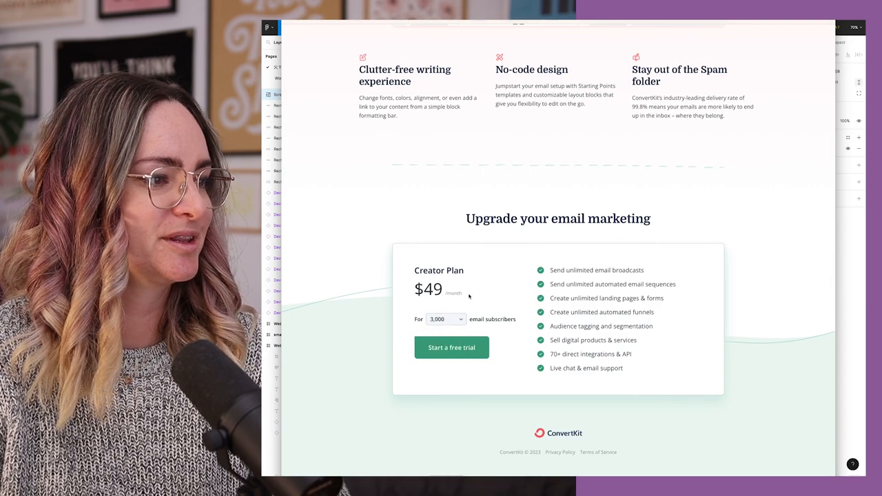
{"action": "left_click", "coordinate": [446, 318]}
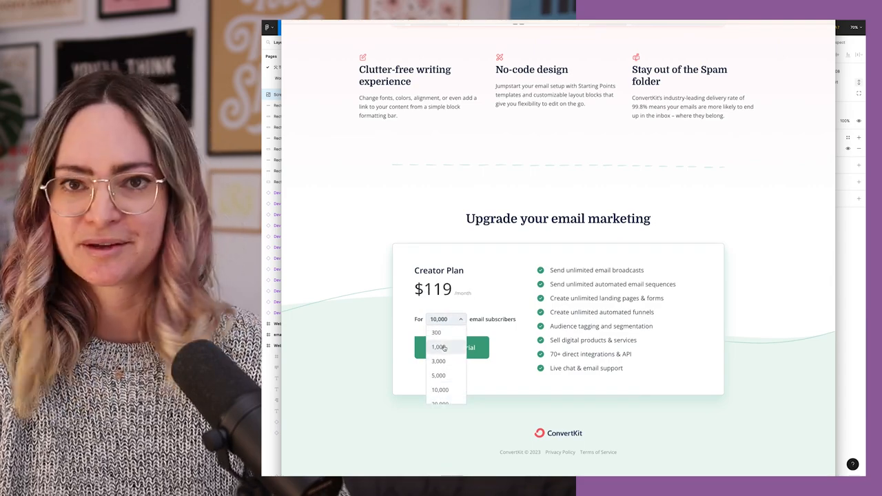
{"action": "scroll", "scroll_direction": "down", "scroll_amount": 3}
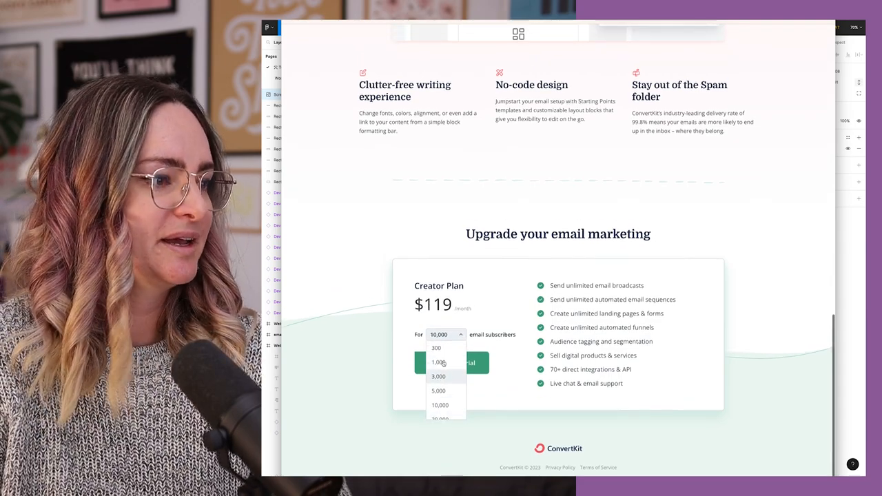